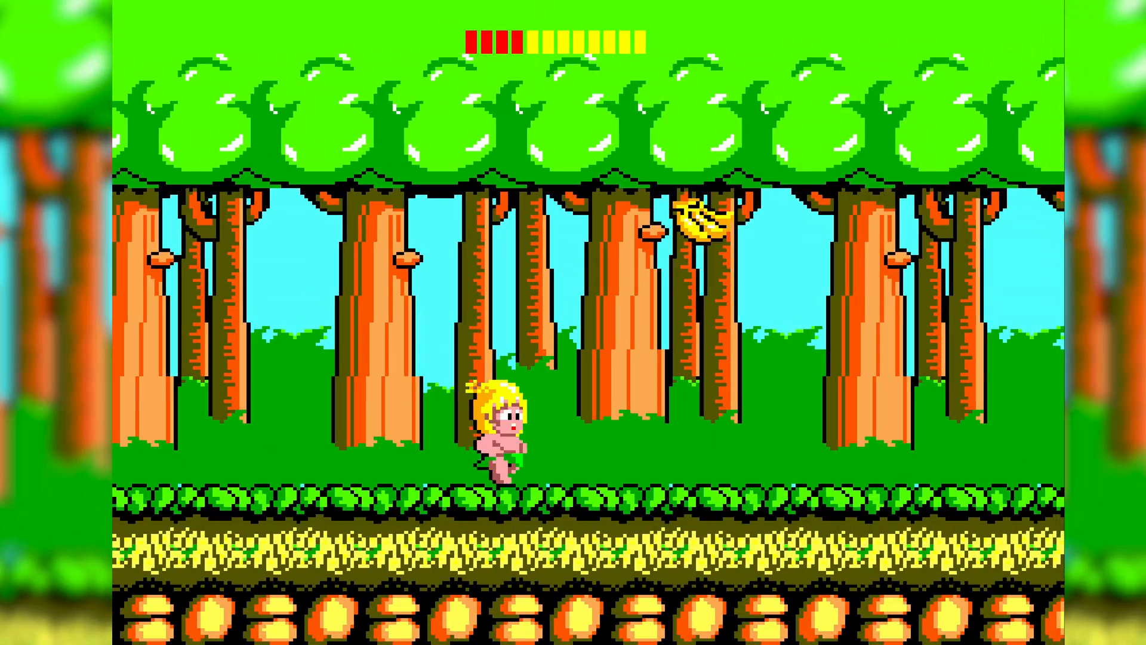
Select the Wonder-Boy.zip archive in the Sega - Master System folder
key("Right")
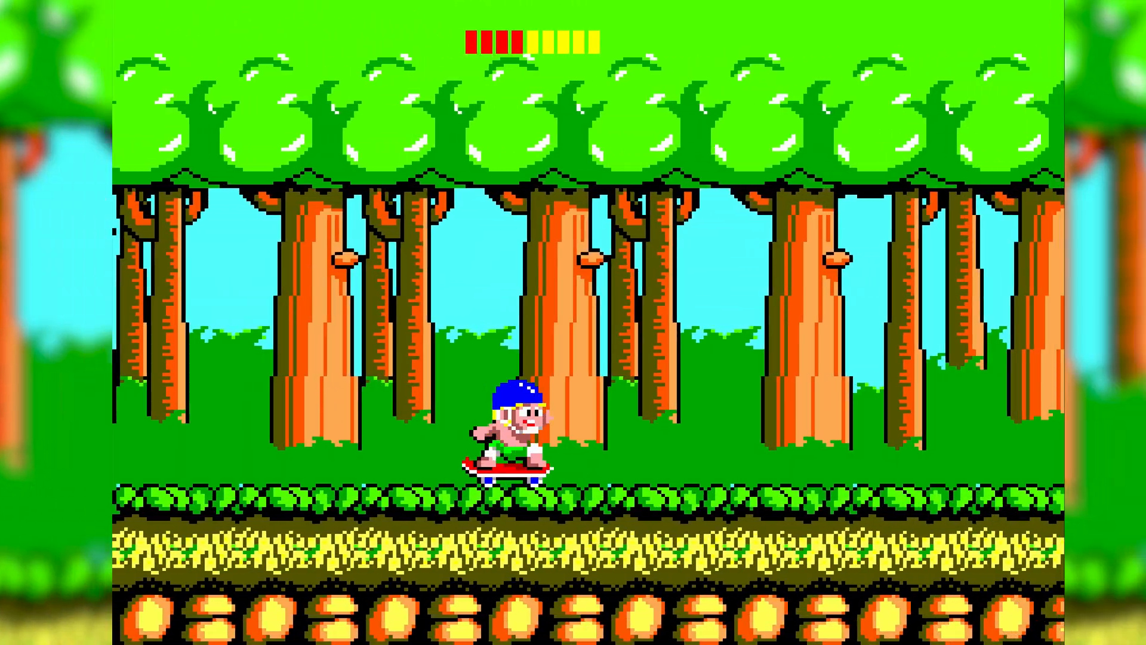
key("right")
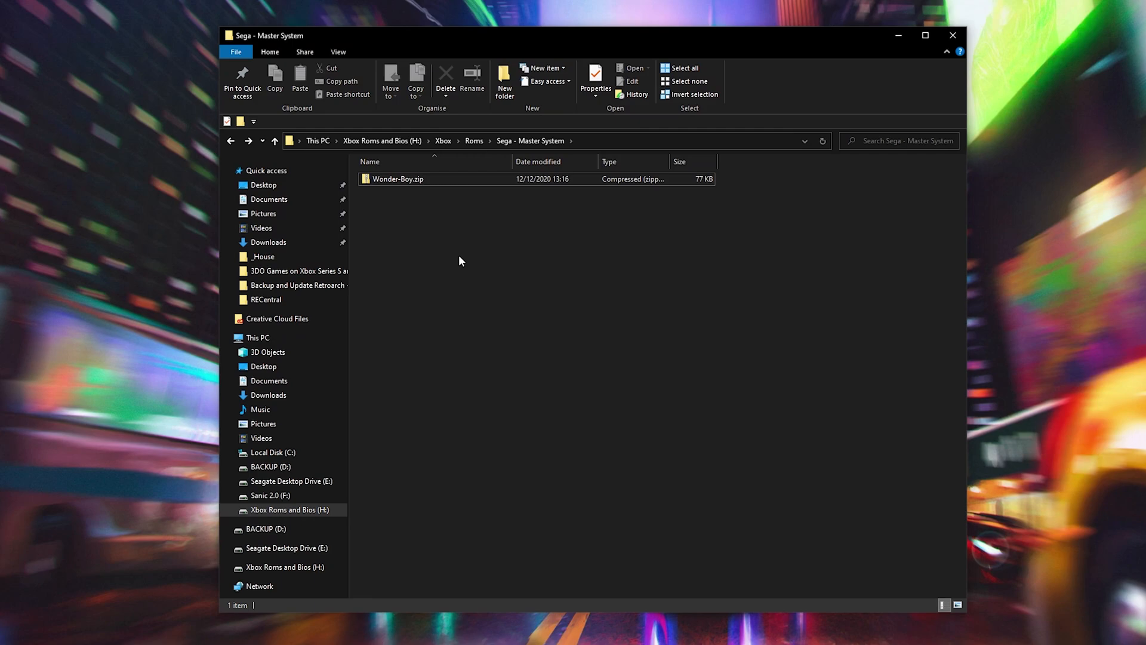
mouse_move(434, 242)
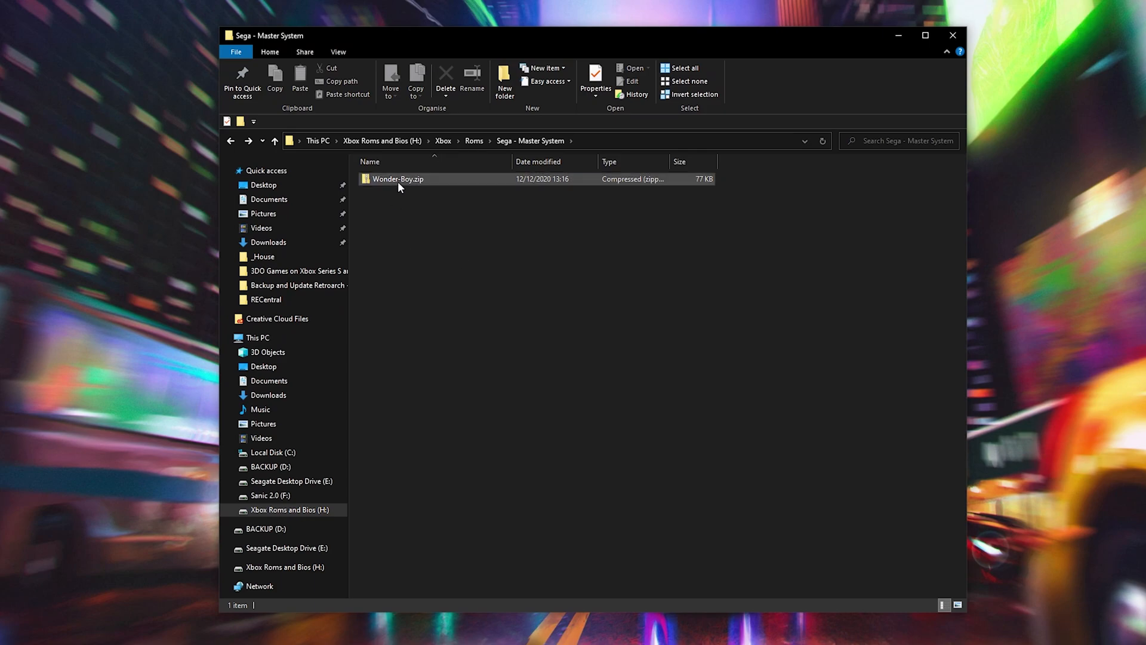
left_click(397, 179)
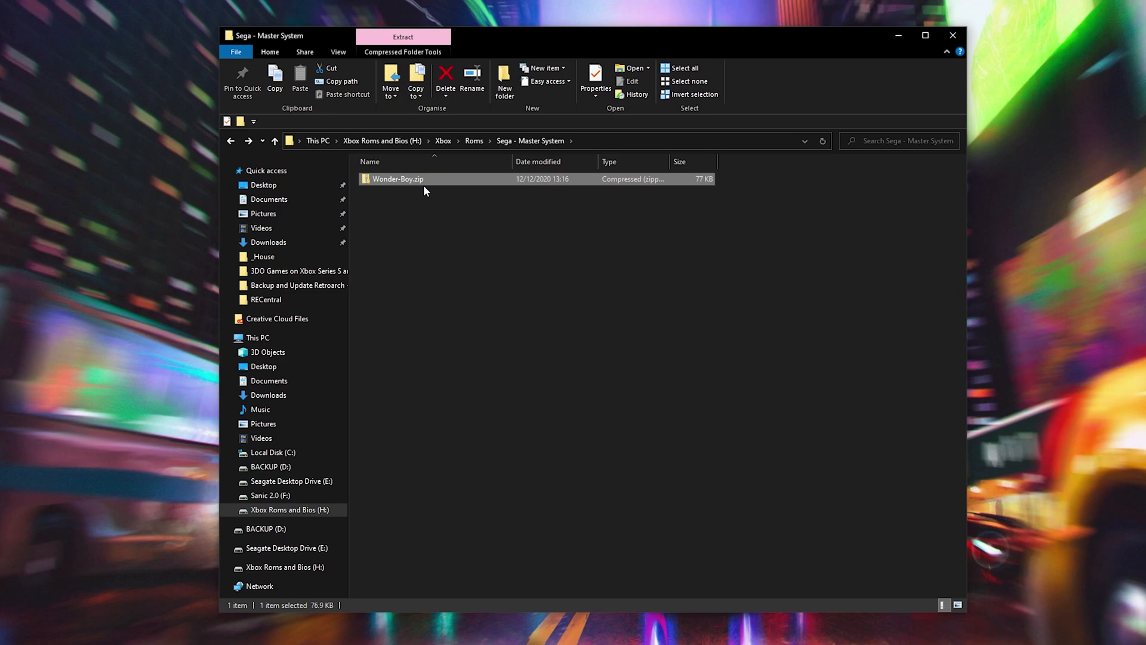
mouse_move(422, 214)
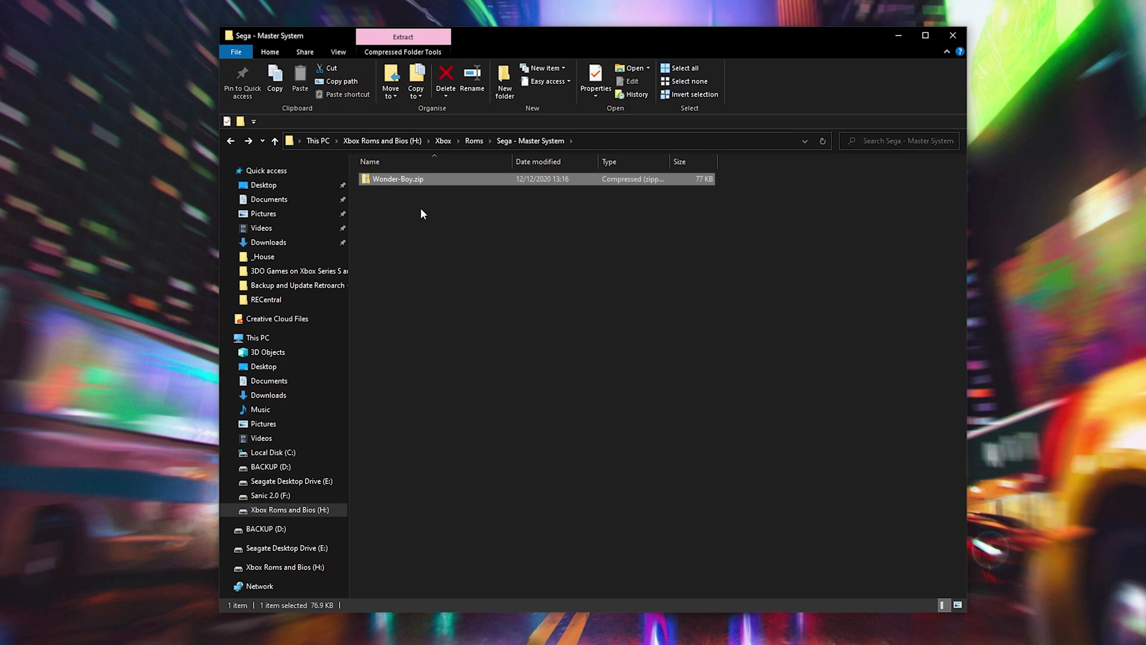
mouse_move(386, 178)
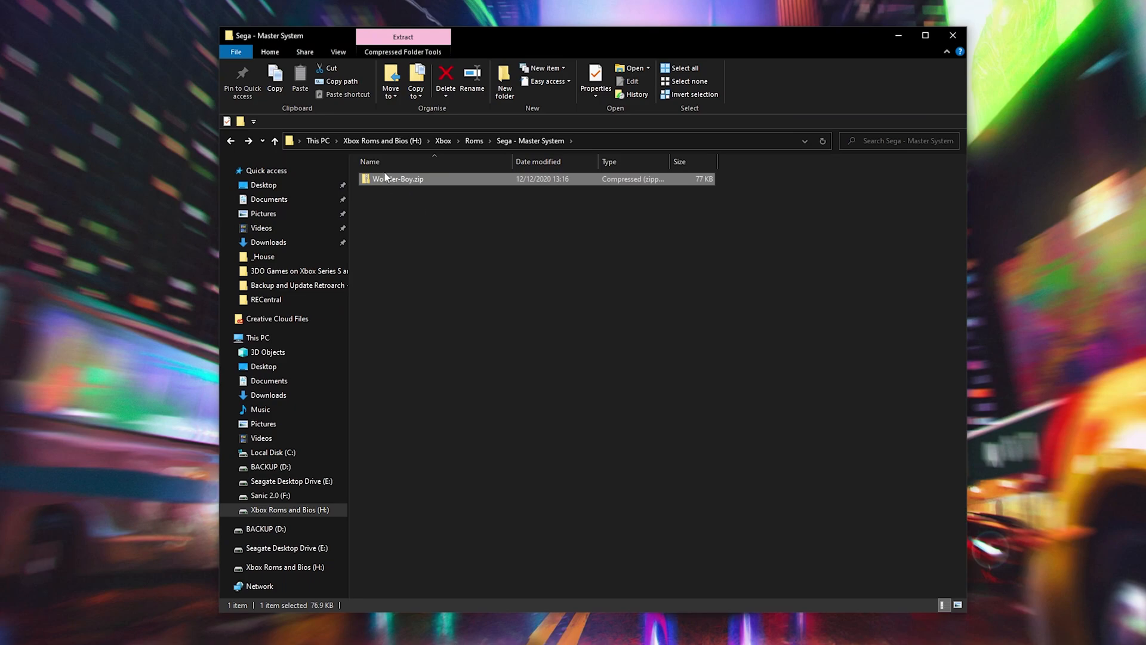
Extract Wonder-Boy.zip into a Wonder-Boy folder and select the extracted Wonder-Boy.sms
left_click(402, 37)
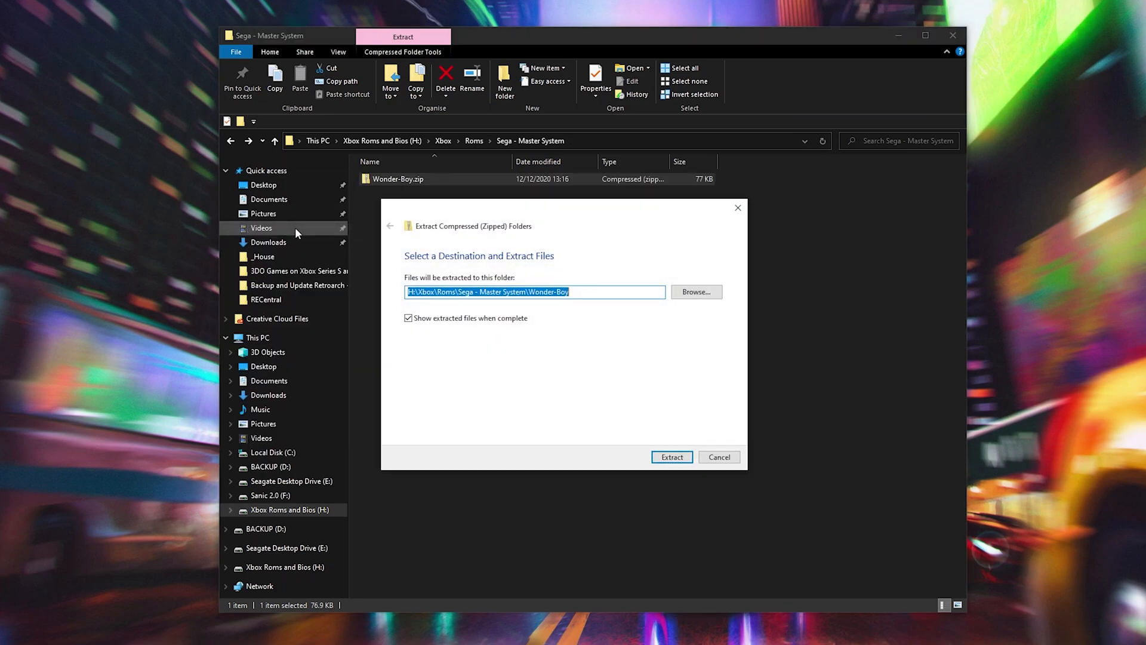
mouse_move(522, 314)
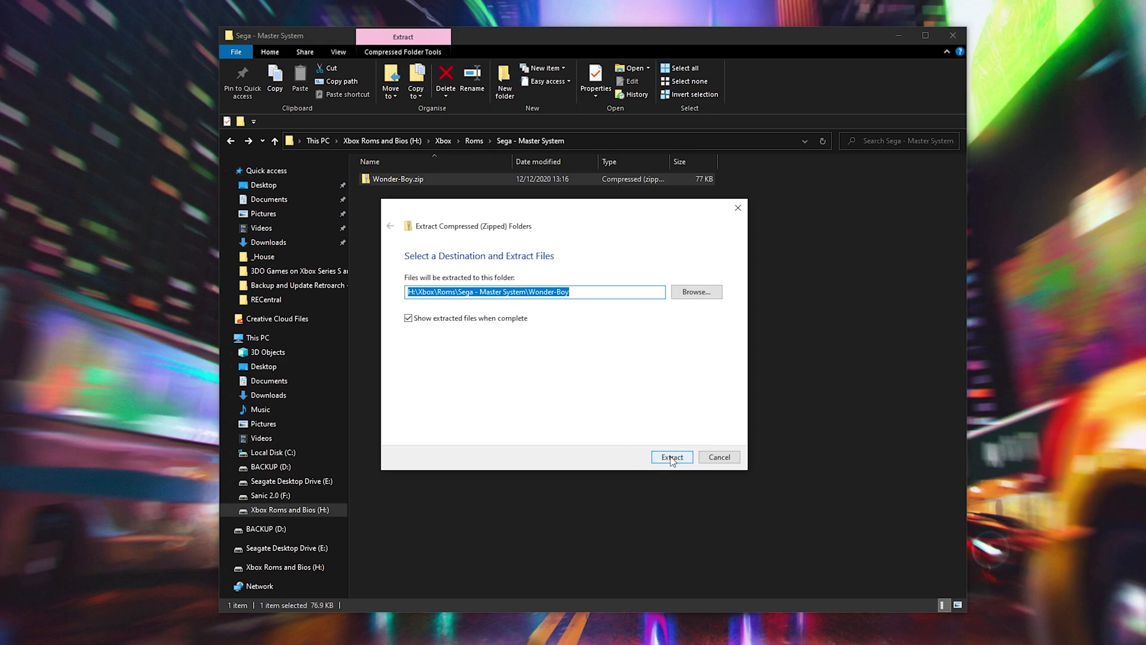
left_click(670, 456)
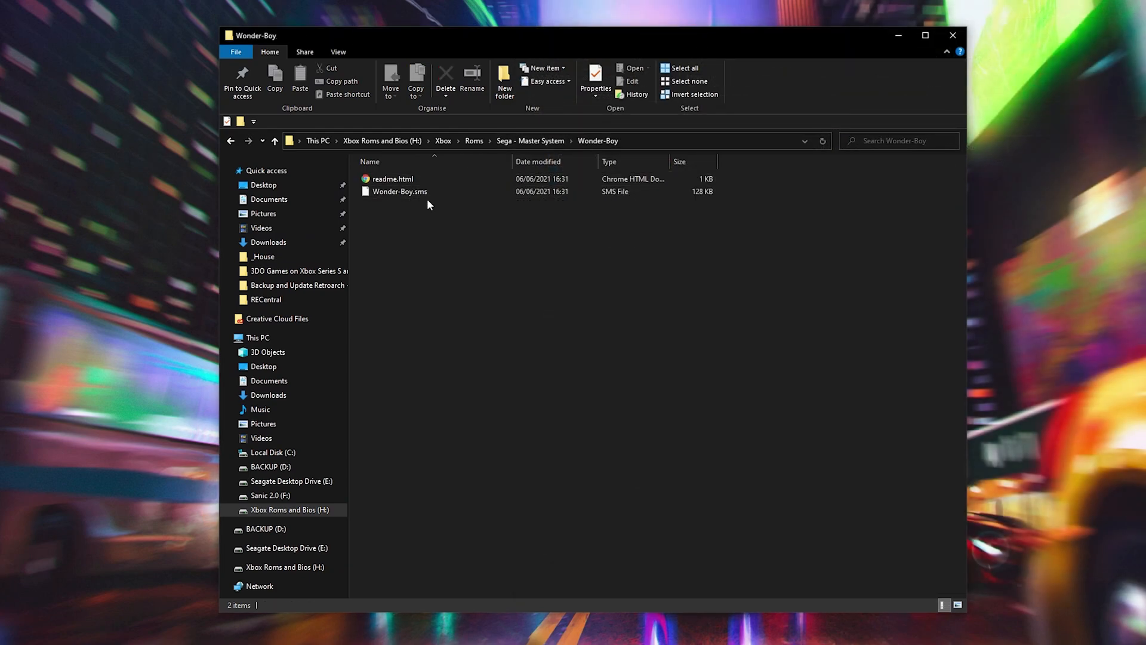
left_click(400, 191)
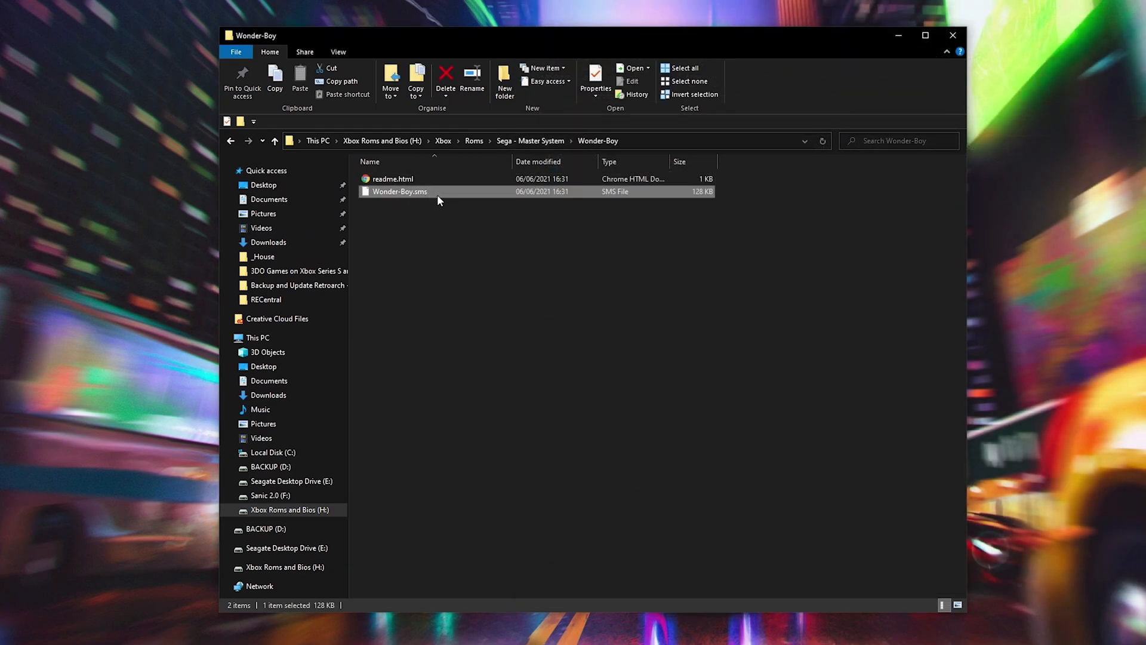
mouse_move(438, 195)
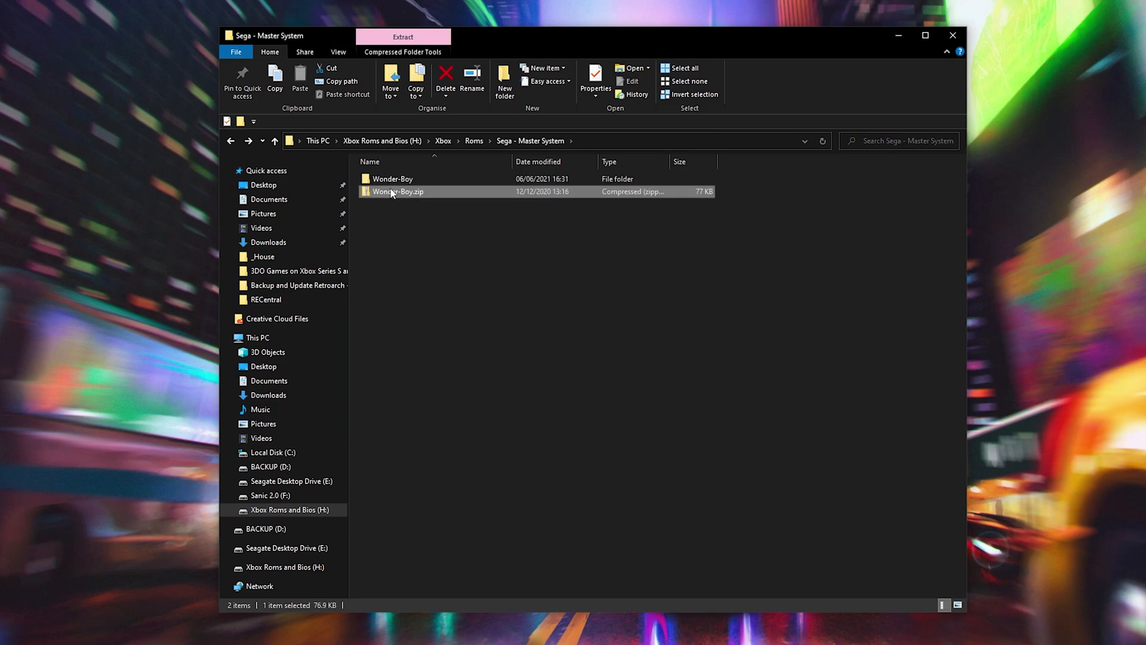
double_click(393, 178)
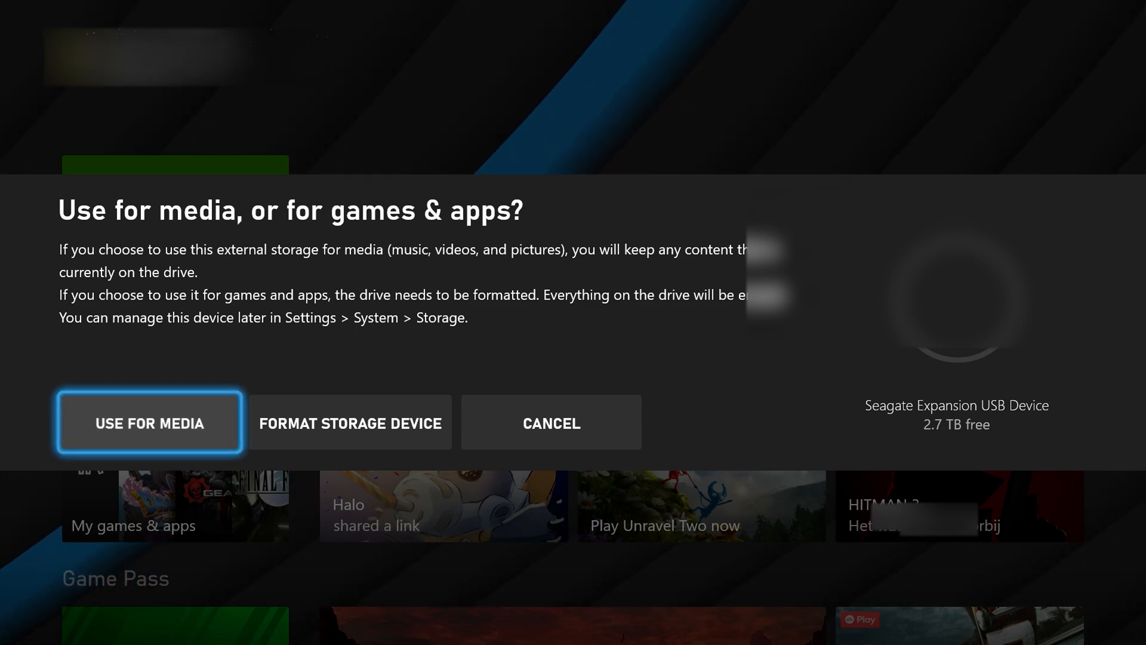
Keep the Seagate drive for media and launch RetroArch from Dev Home
left_click(149, 421)
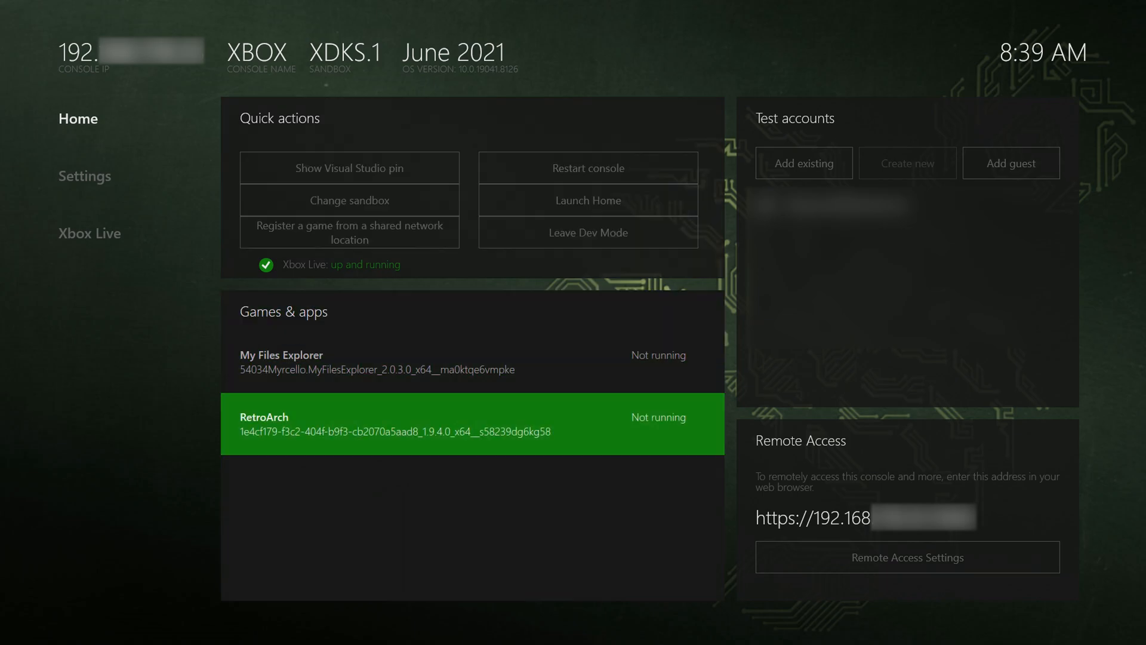
left_click(472, 424)
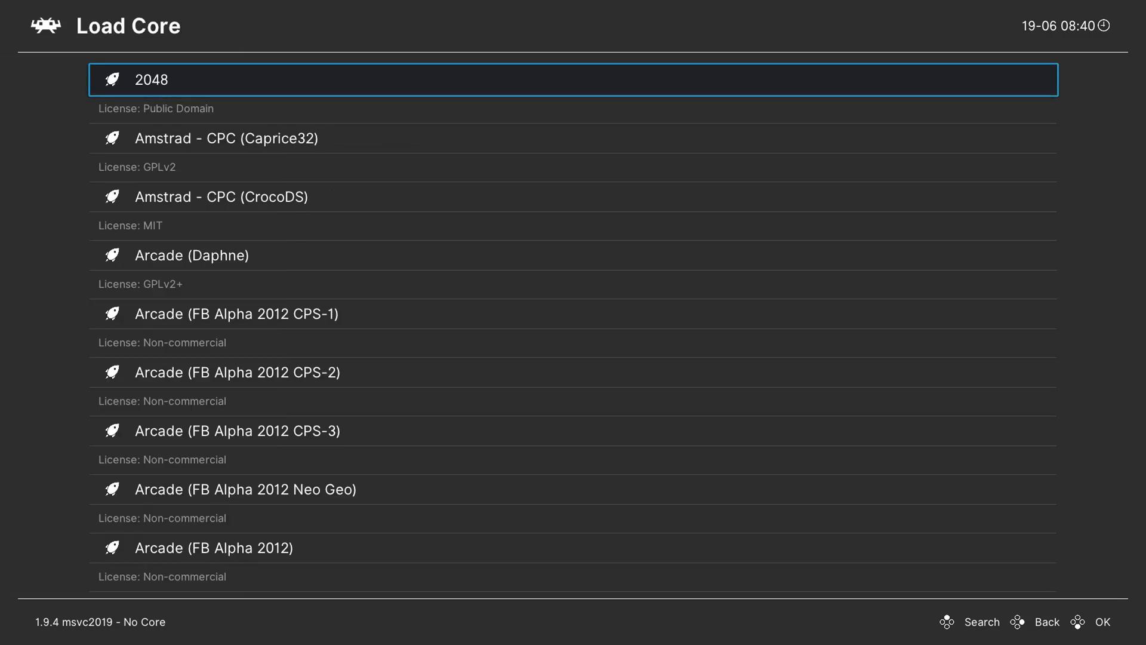
Load the Genesis Plus GX core and run Wonder-Boy.sms
scroll("down", 3)
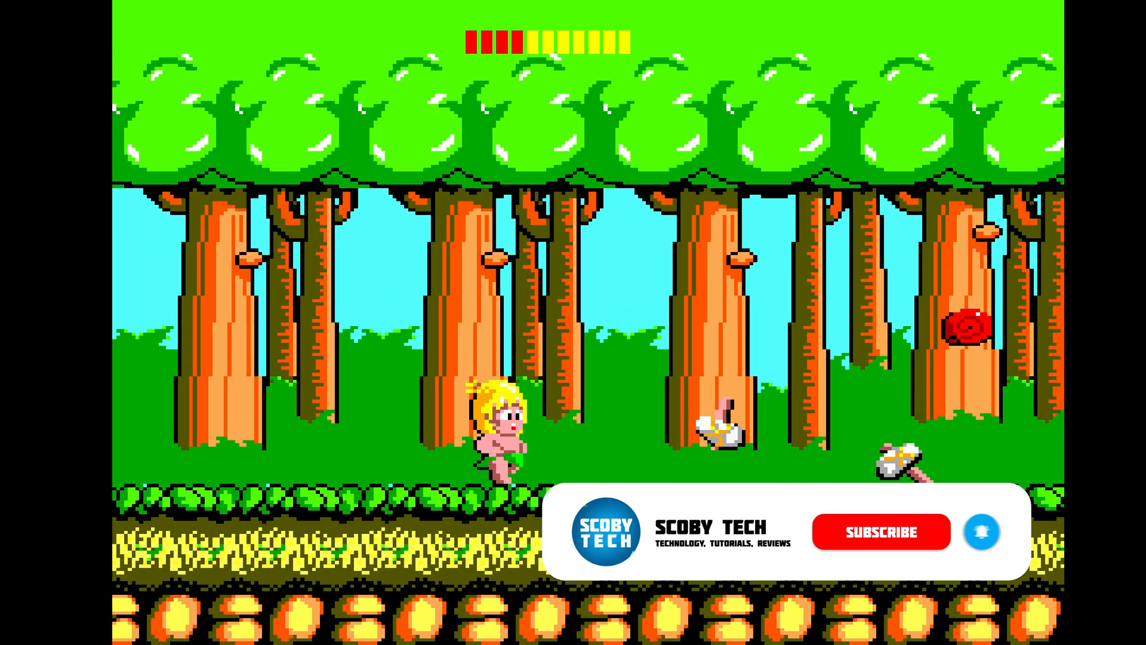
Bring up the Quick Menu with F1 and show the Genesis Plus GX core options
key("F1")
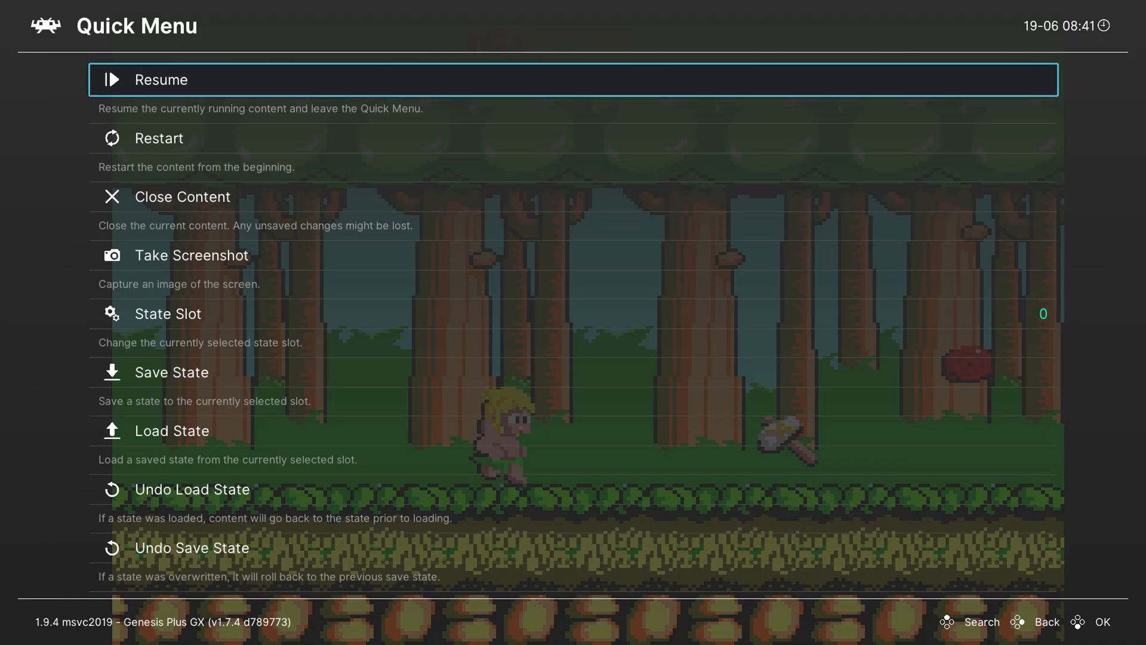
scroll("down", 3)
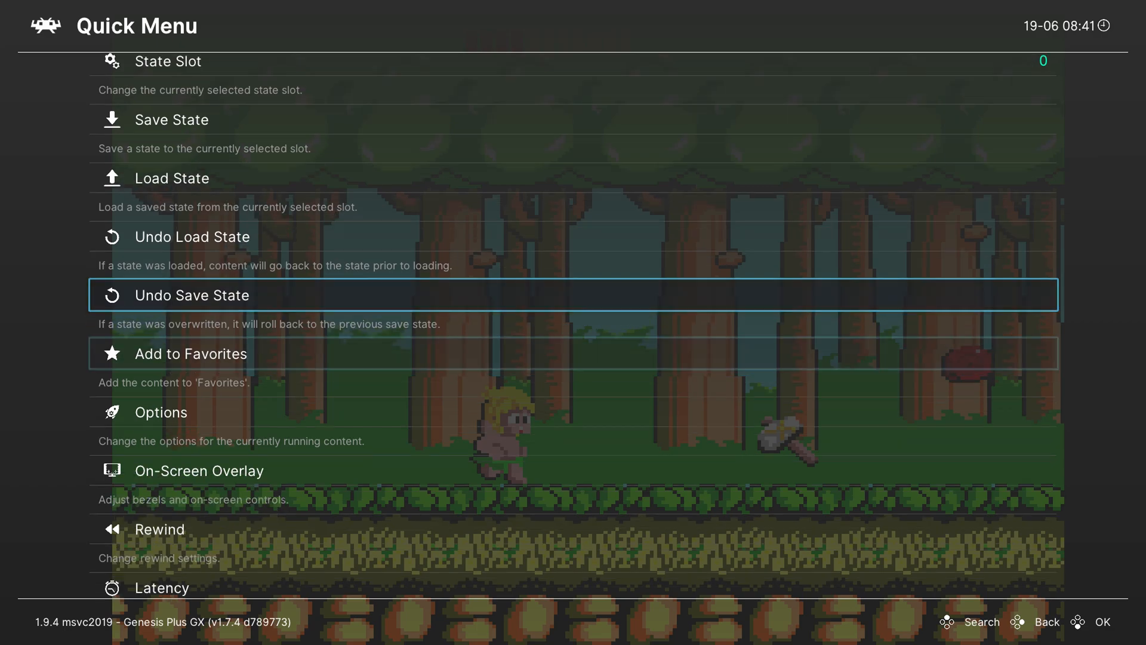
left_click(160, 412)
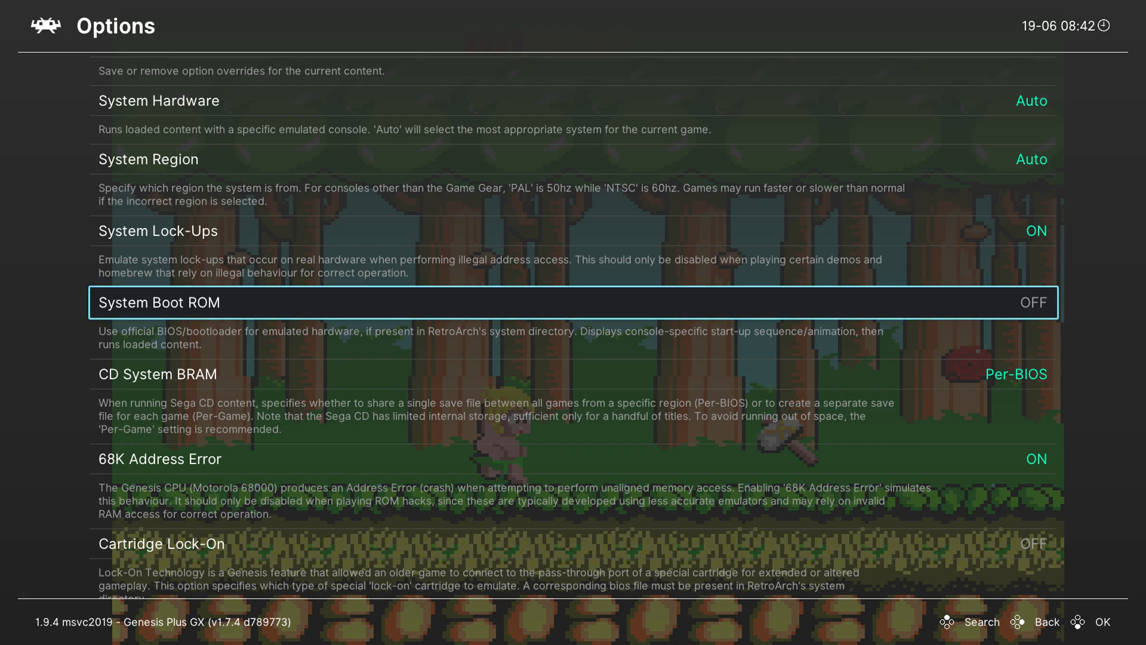
scroll("down", 3)
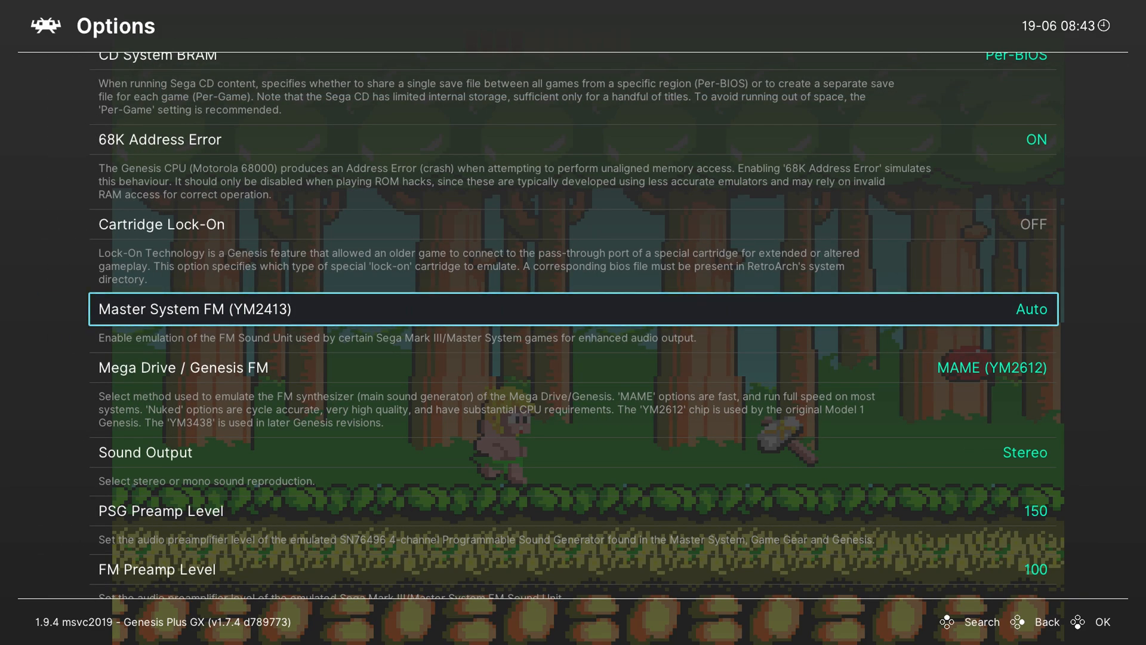
scroll("down", 3)
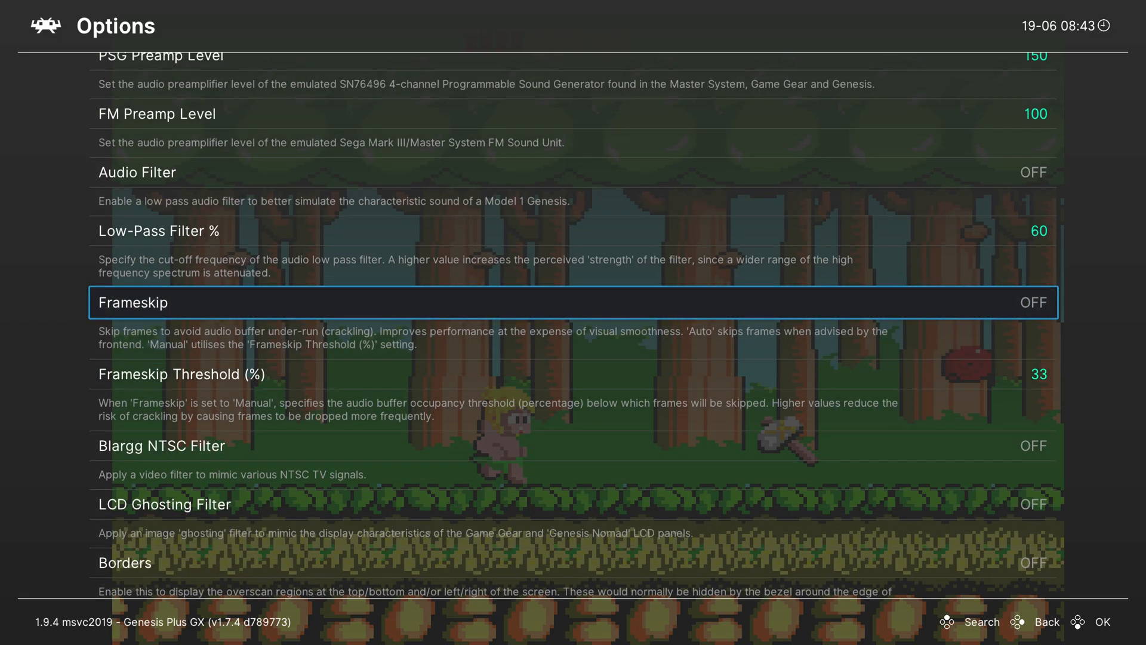
scroll("down", 3)
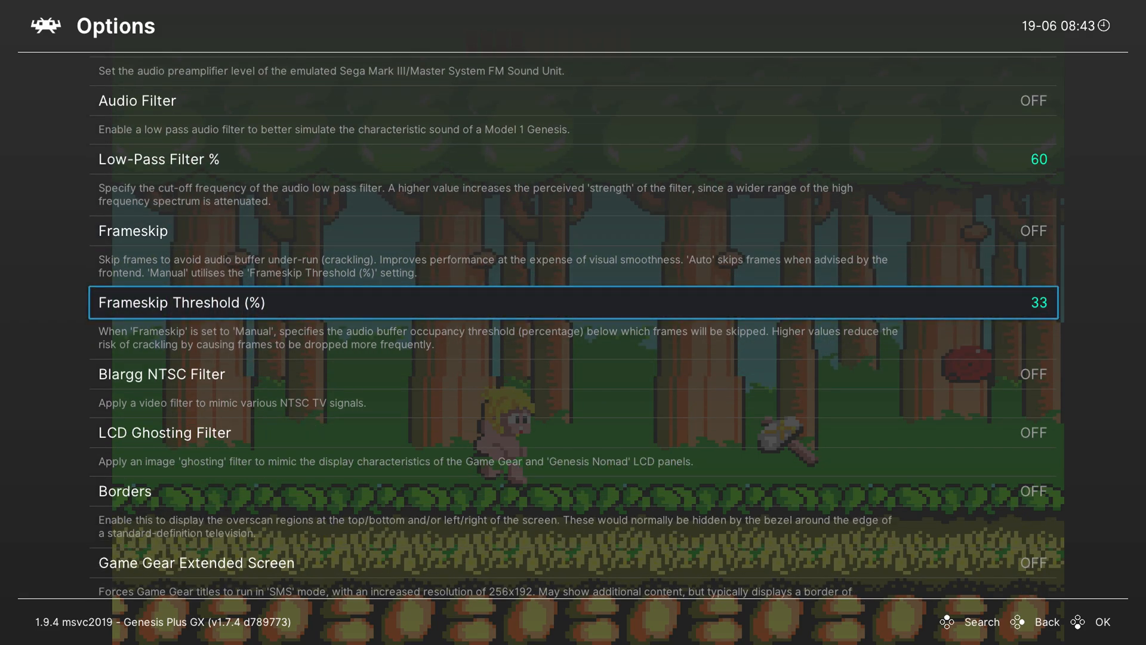
scroll("down", 3)
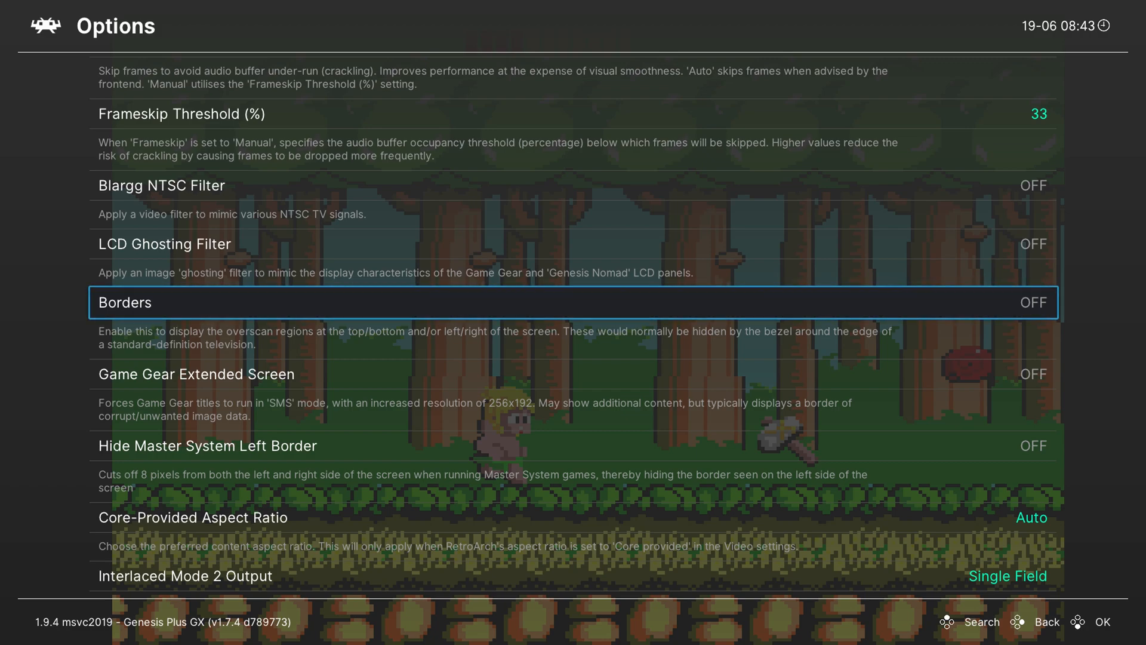
scroll("up", 3)
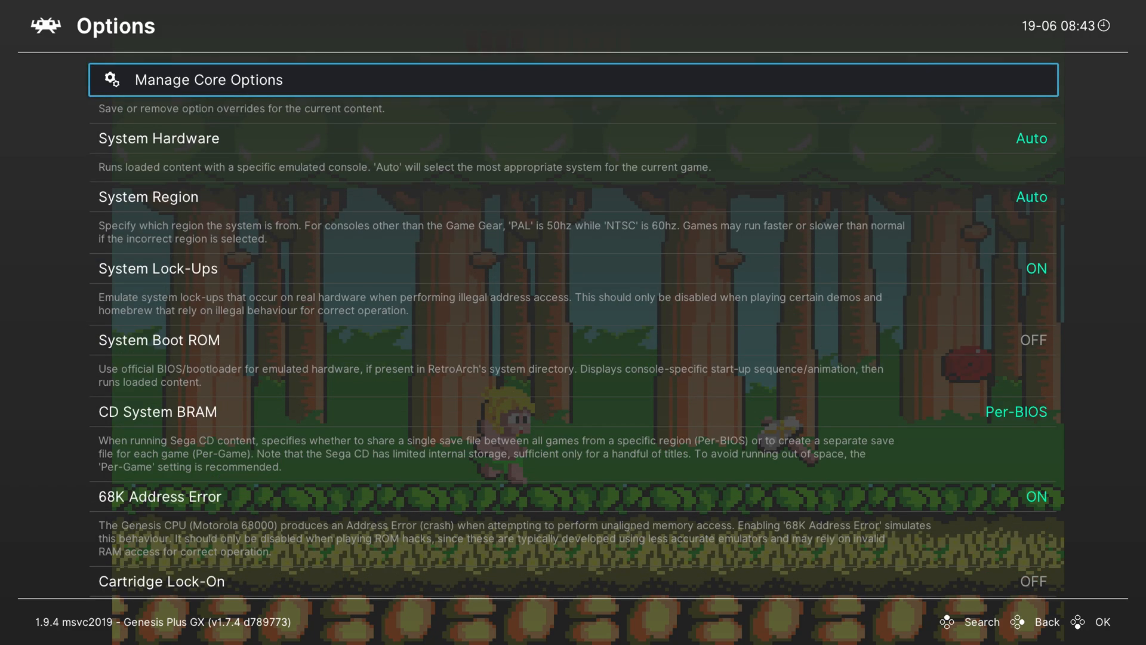